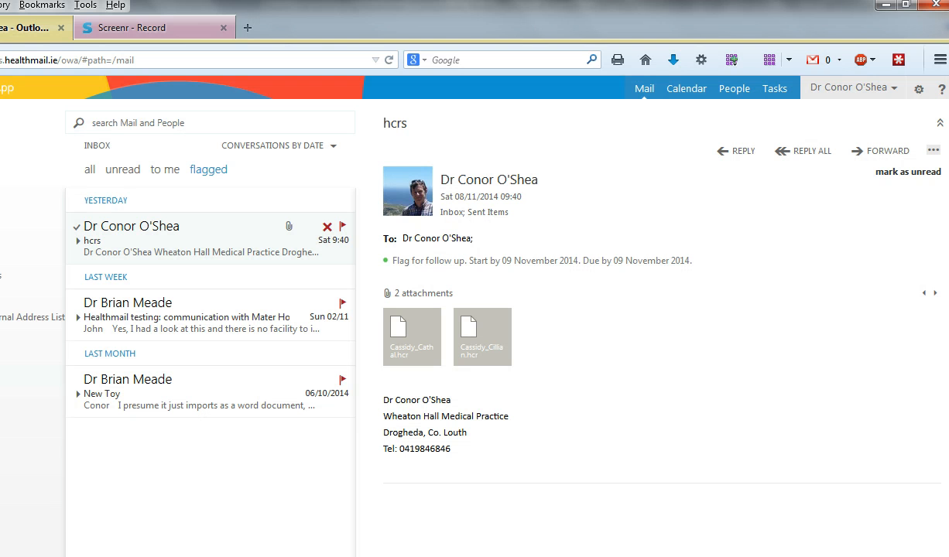
mouse_move(83, 511)
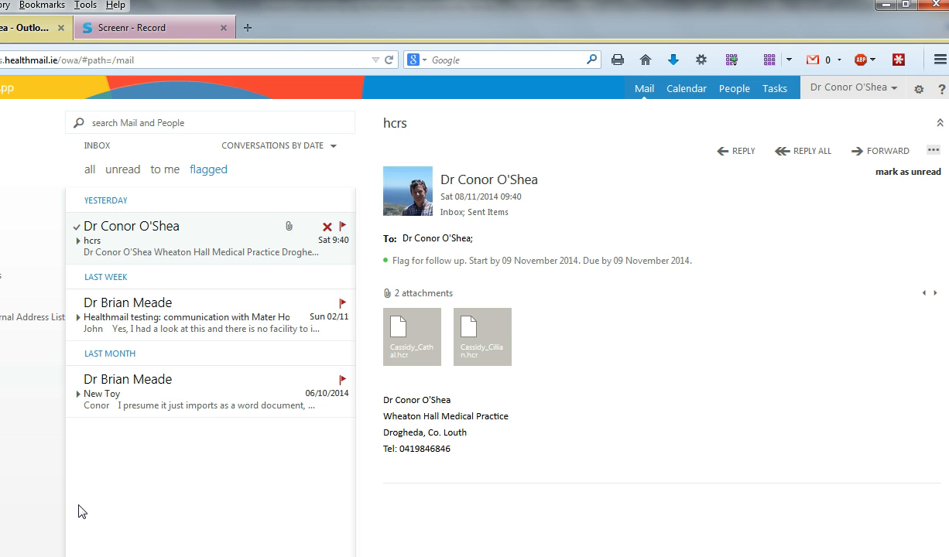
mouse_move(79, 508)
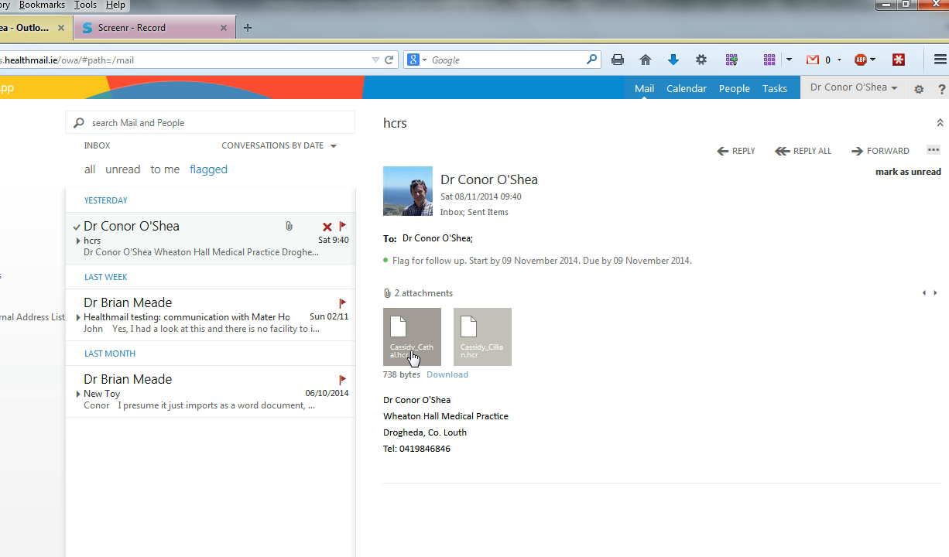
mouse_move(413, 357)
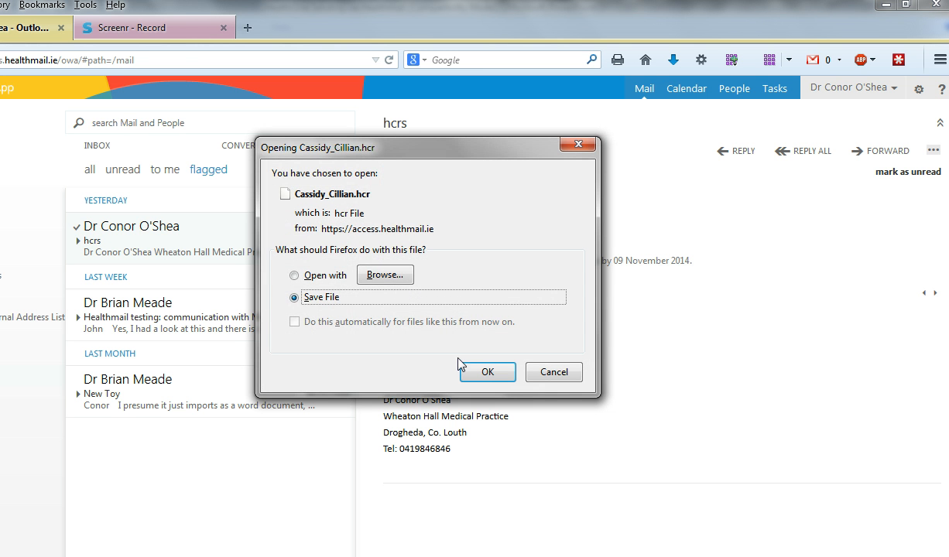
mouse_move(484, 376)
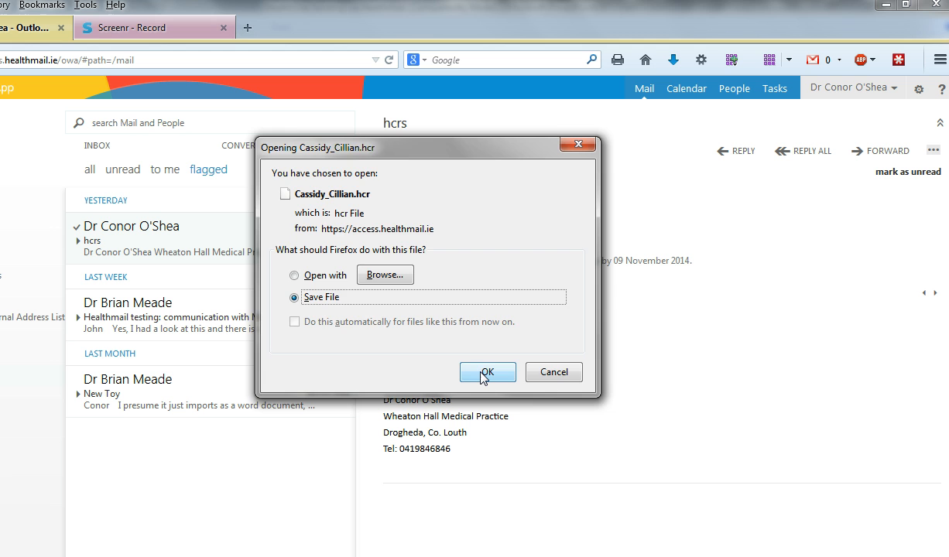
left_click(487, 372)
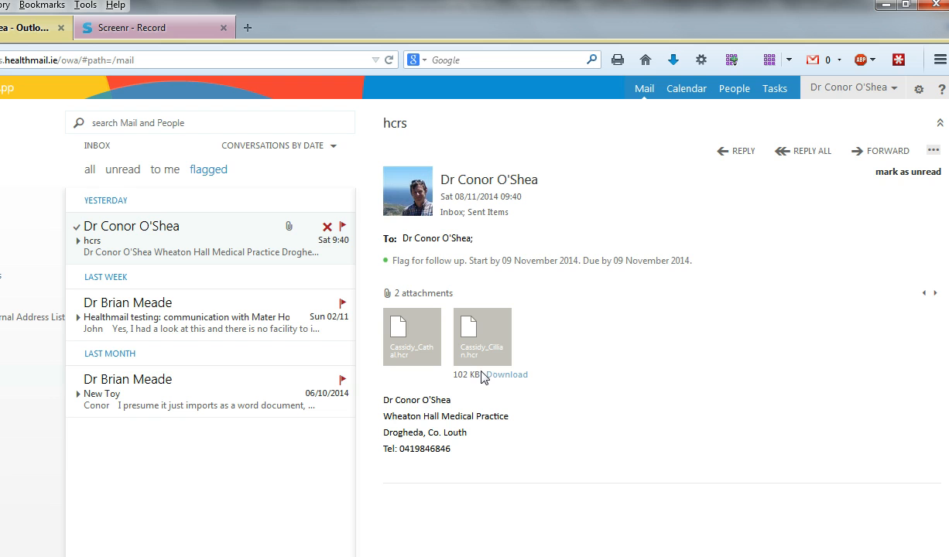
mouse_move(472, 379)
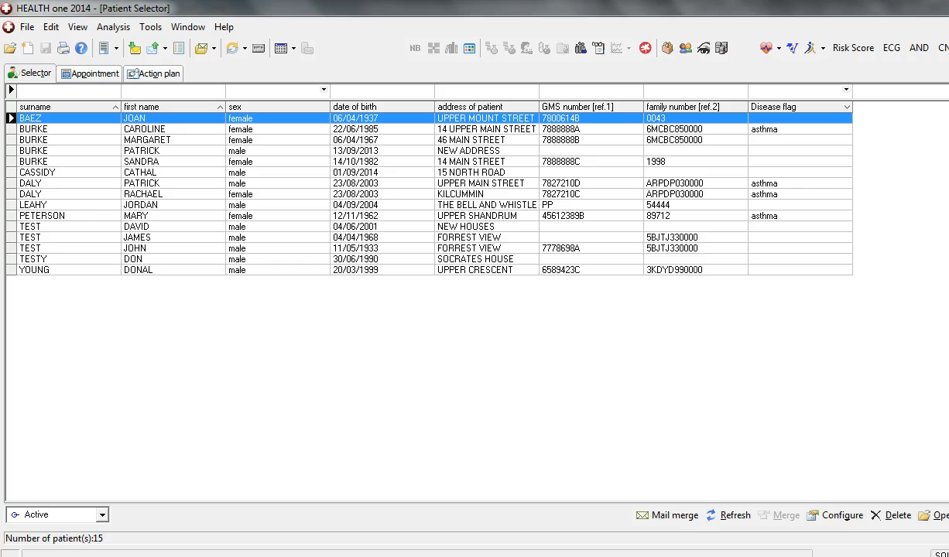
mouse_move(129, 438)
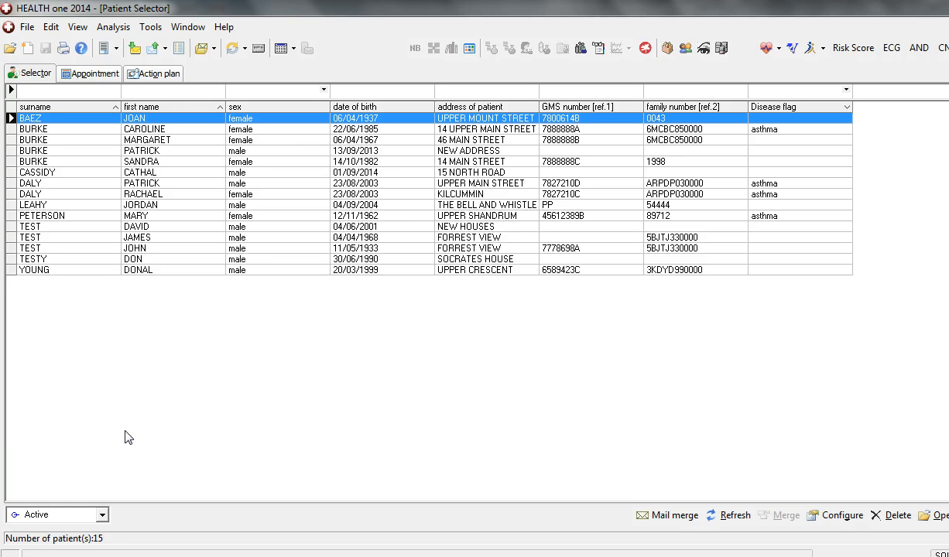
mouse_move(140, 106)
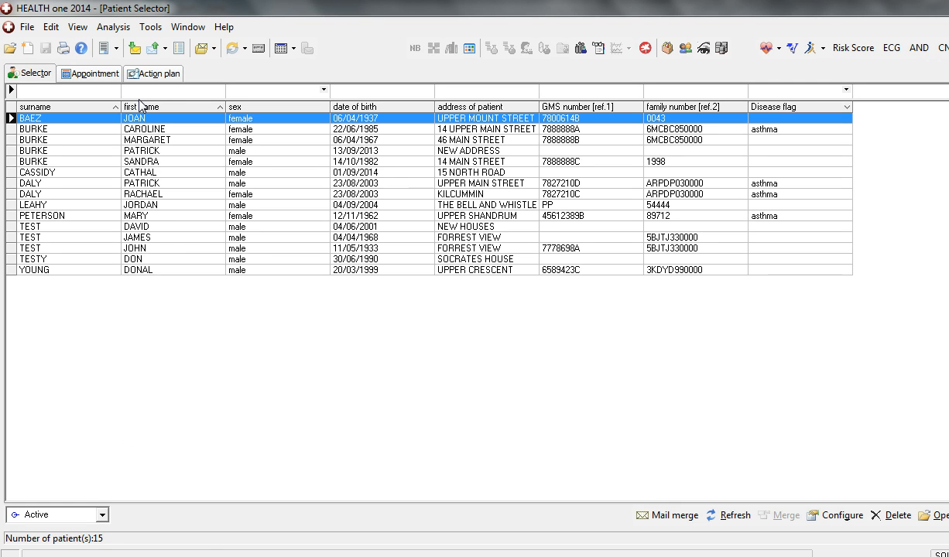
mouse_move(134, 48)
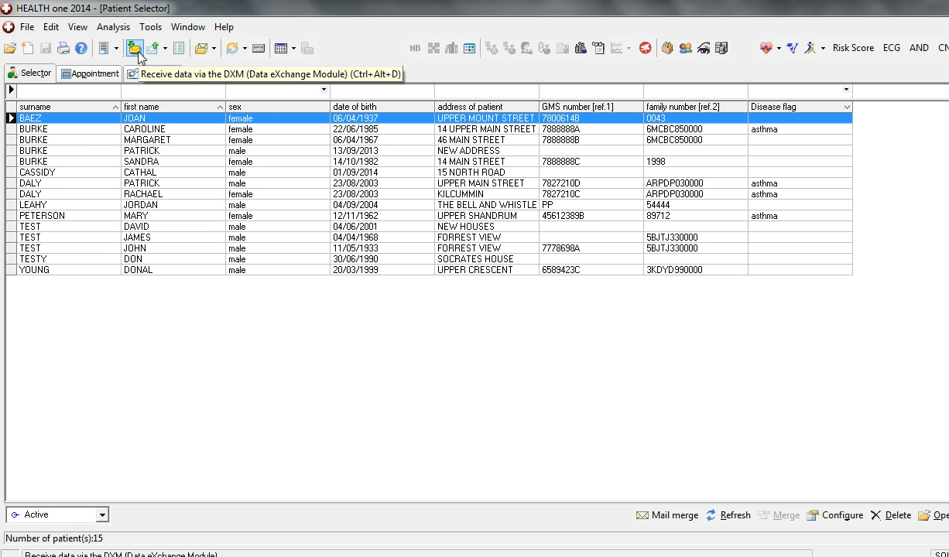
Open the 'Receive data via the DXM' definition list
left_click(27, 26)
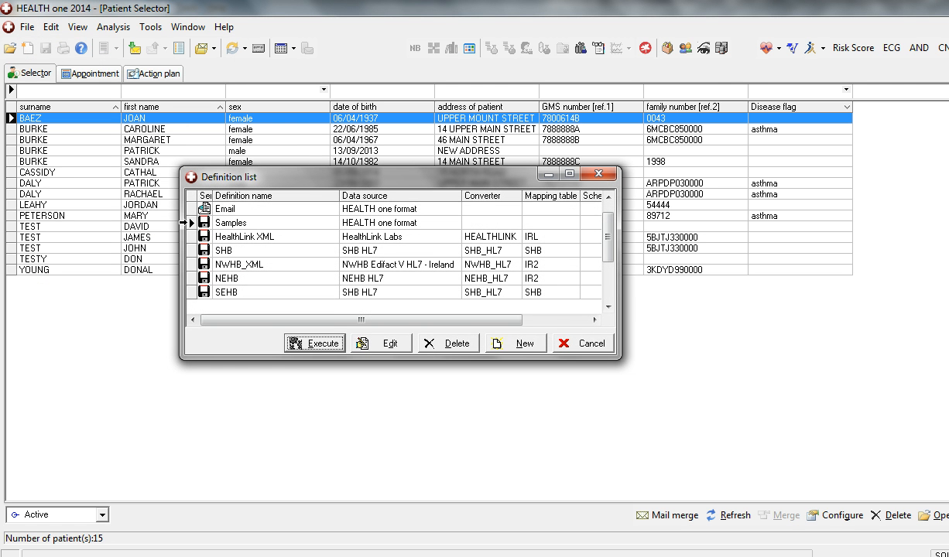
Set the Samples import definition's folder to Healthmail Postbox
left_click(231, 222)
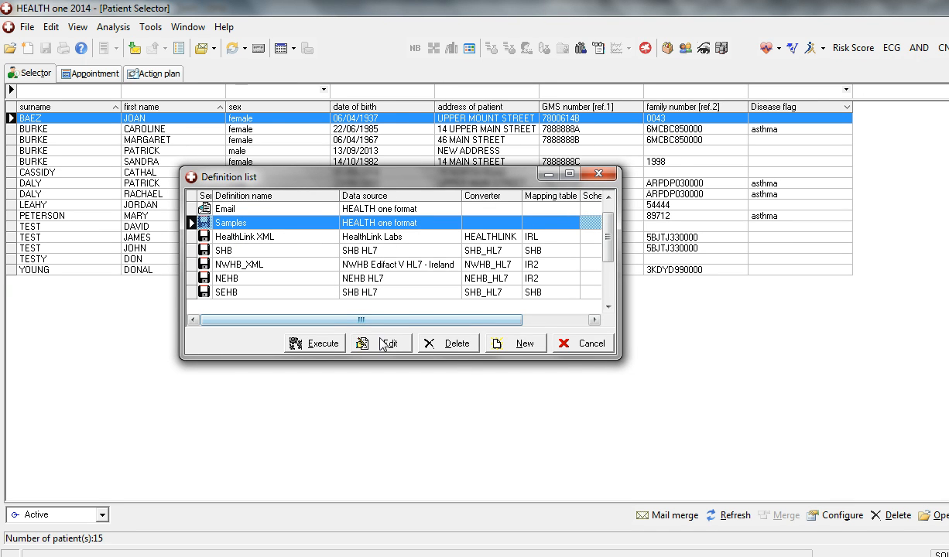
left_click(381, 343)
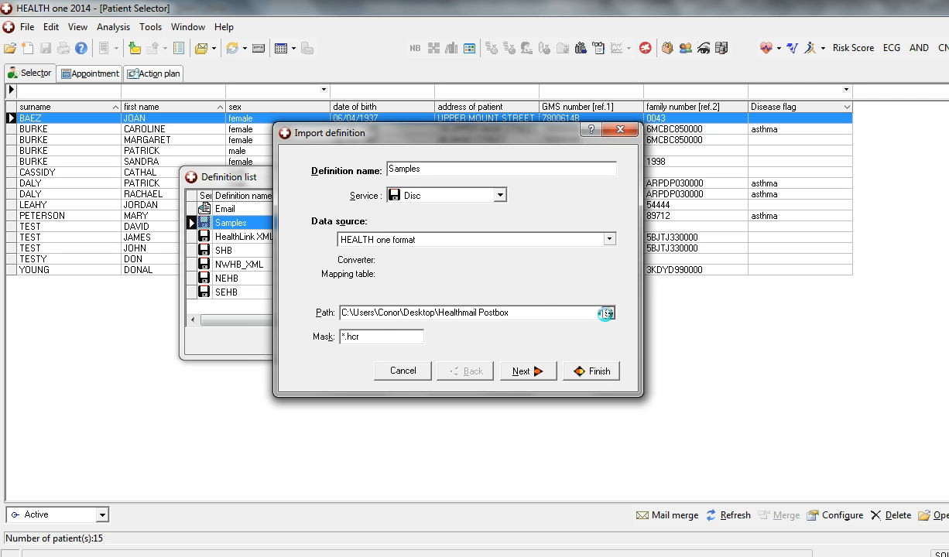
left_click(606, 312)
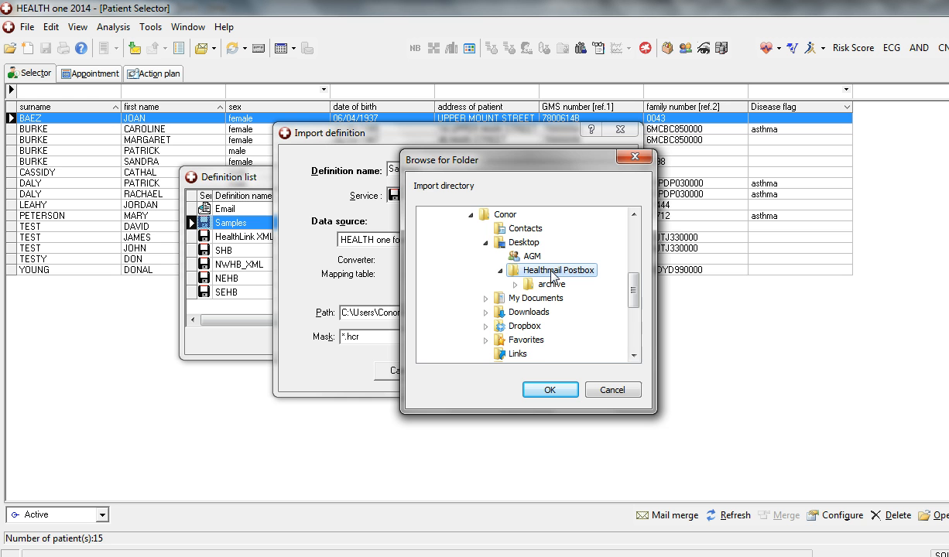
left_click(549, 389)
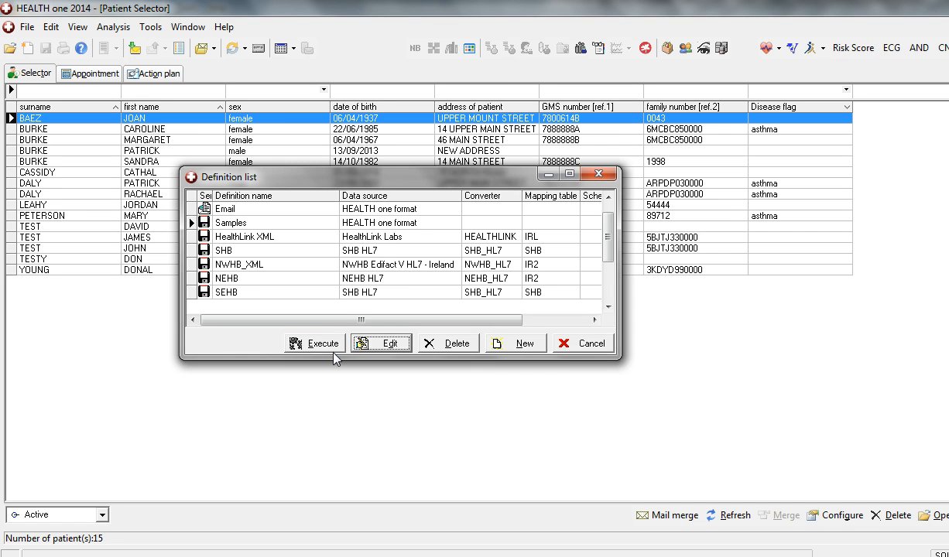
left_click(314, 343)
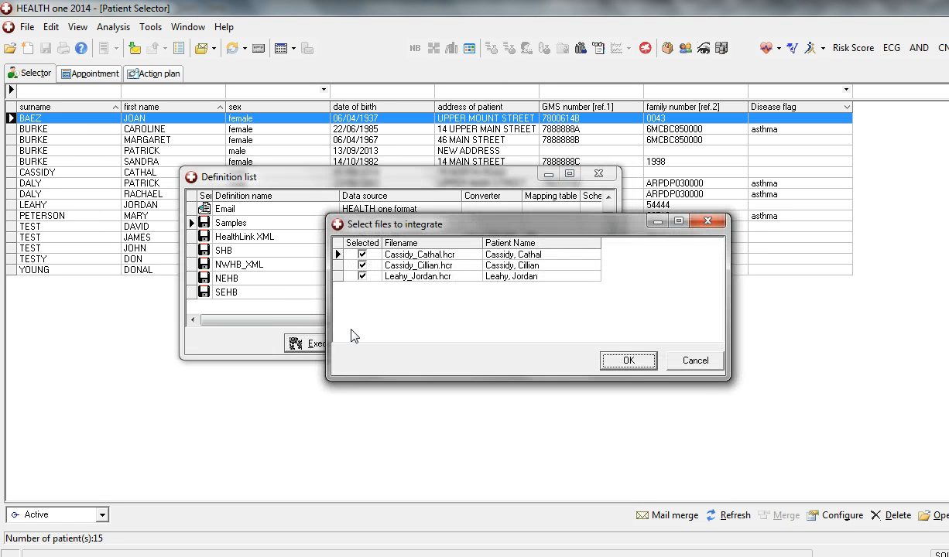
mouse_move(366, 304)
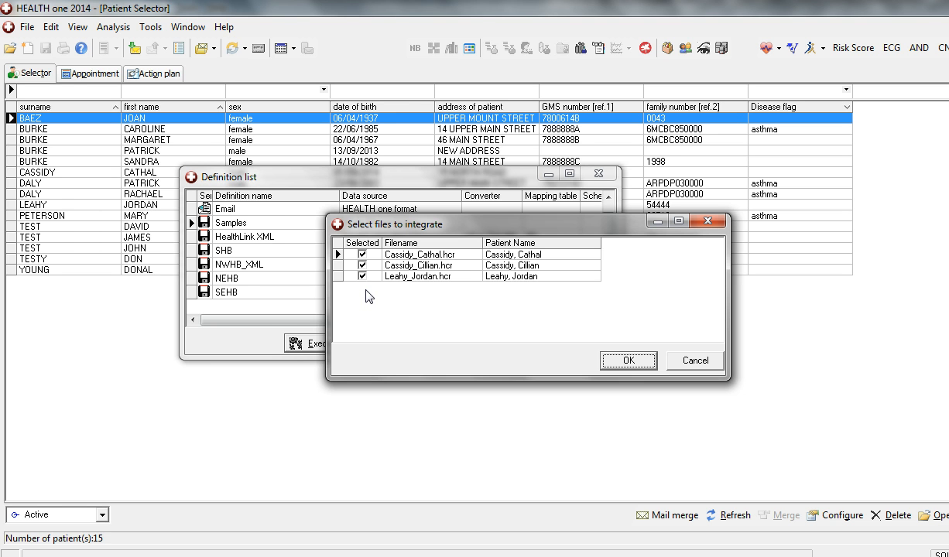
left_click(364, 276)
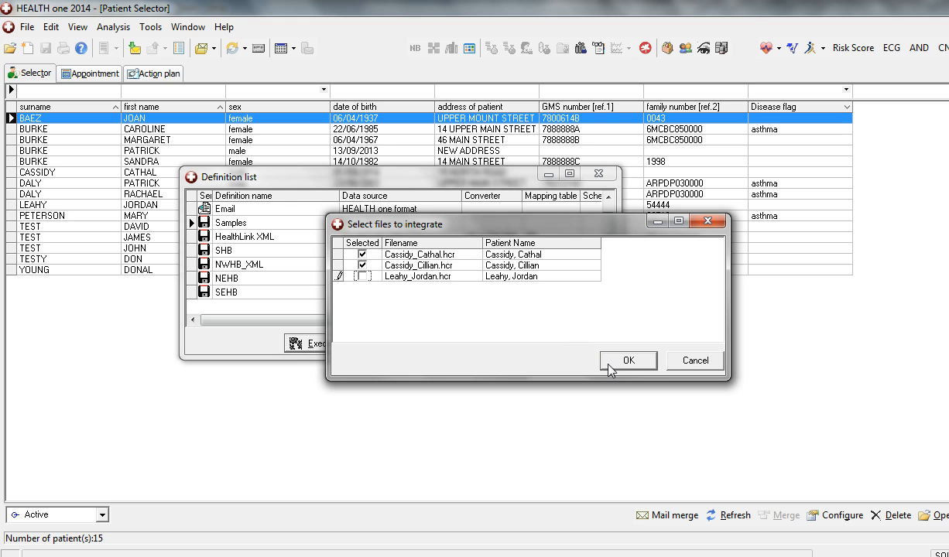
left_click(628, 361)
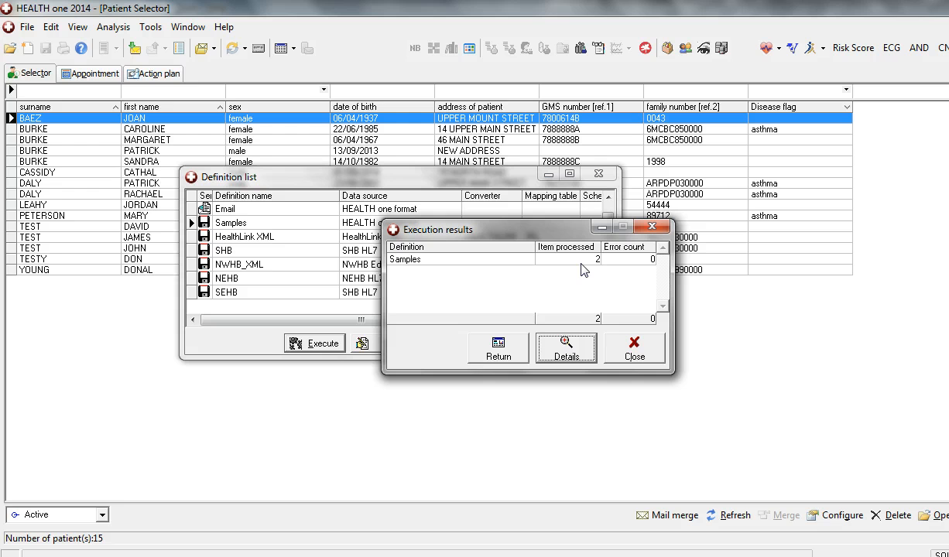
mouse_move(615, 272)
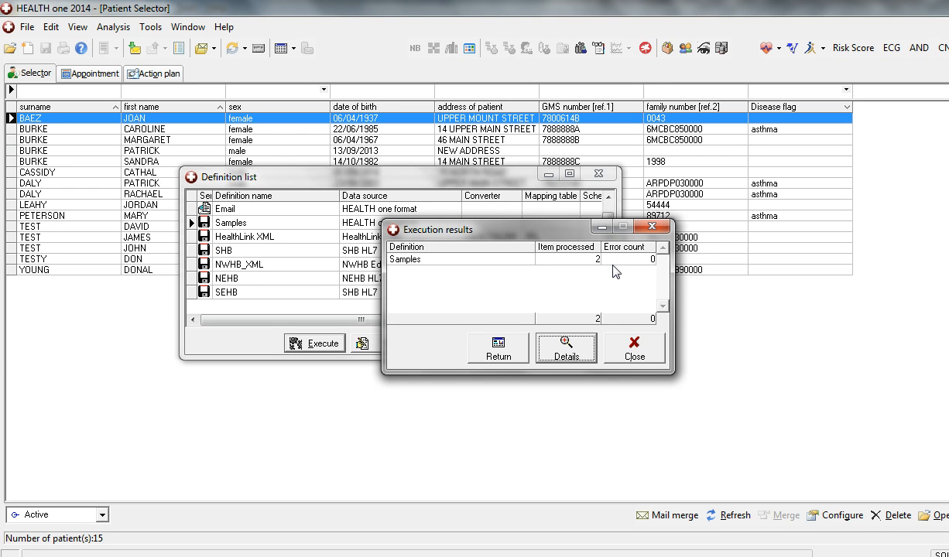
mouse_move(622, 349)
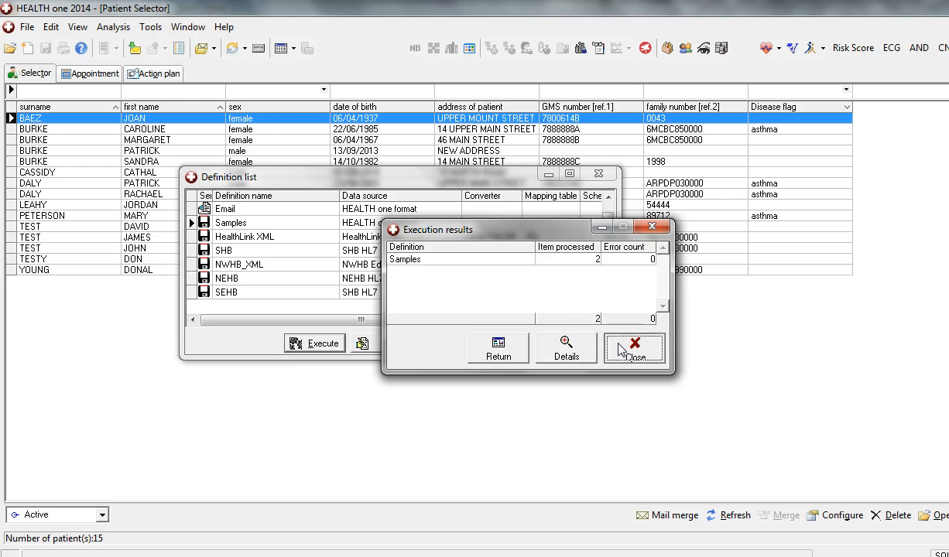
left_click(634, 349)
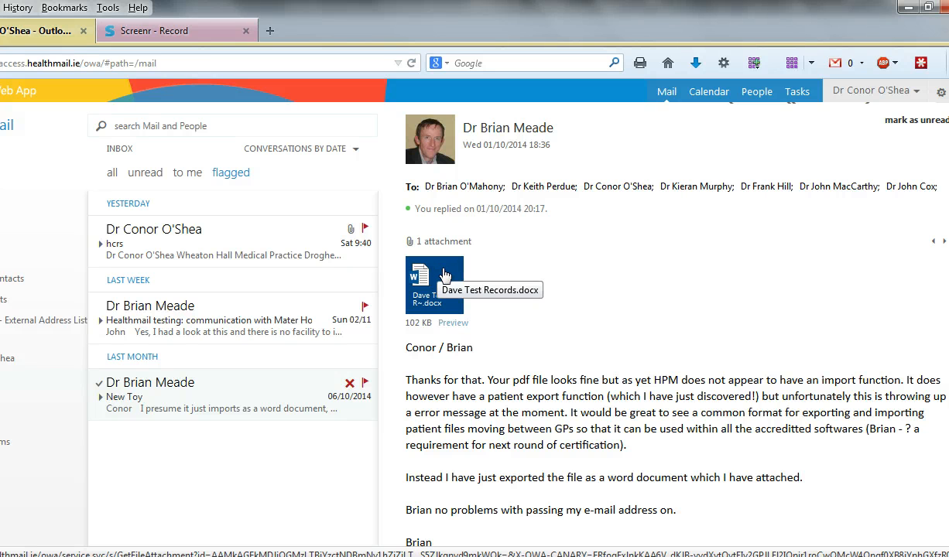
mouse_move(65, 509)
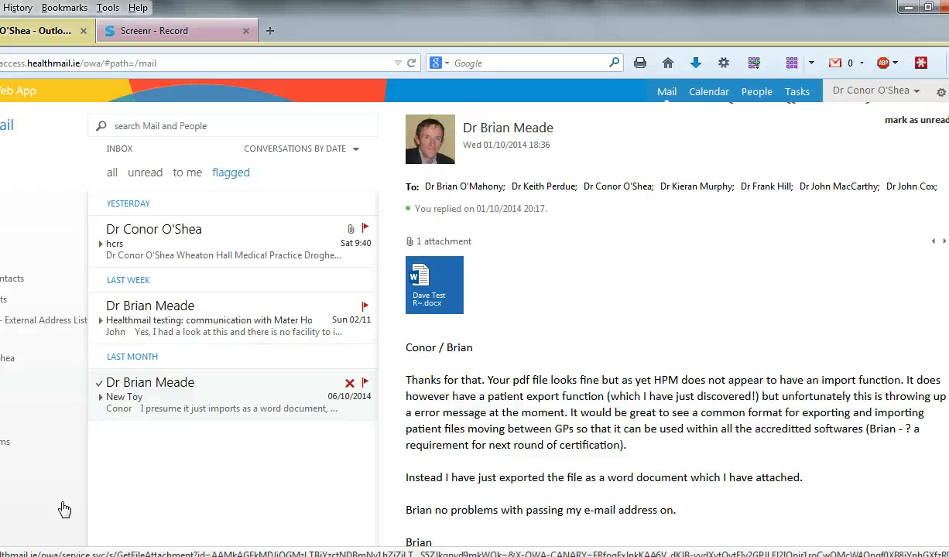
Open the 'Healthmail testing: communication with Mater Ho' email carrying test.pdf
left_click(194, 318)
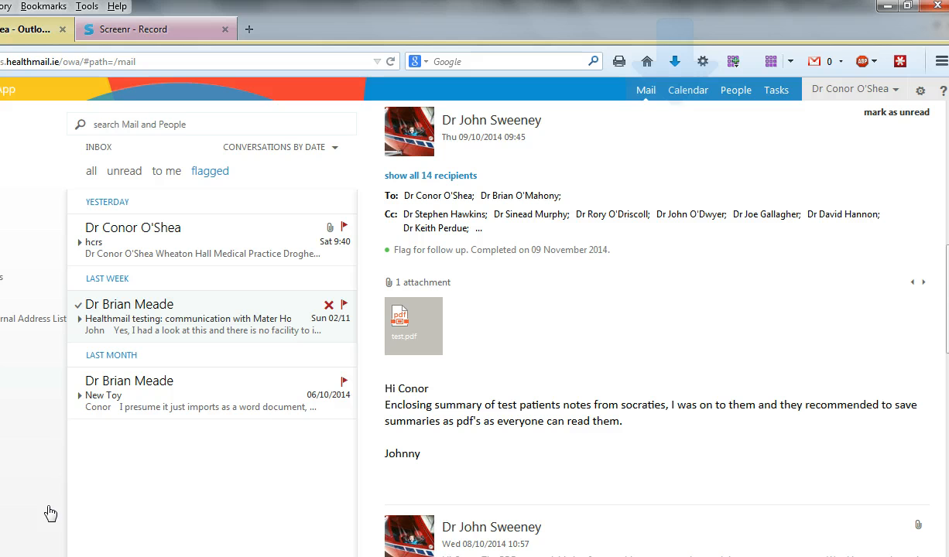
mouse_move(155, 502)
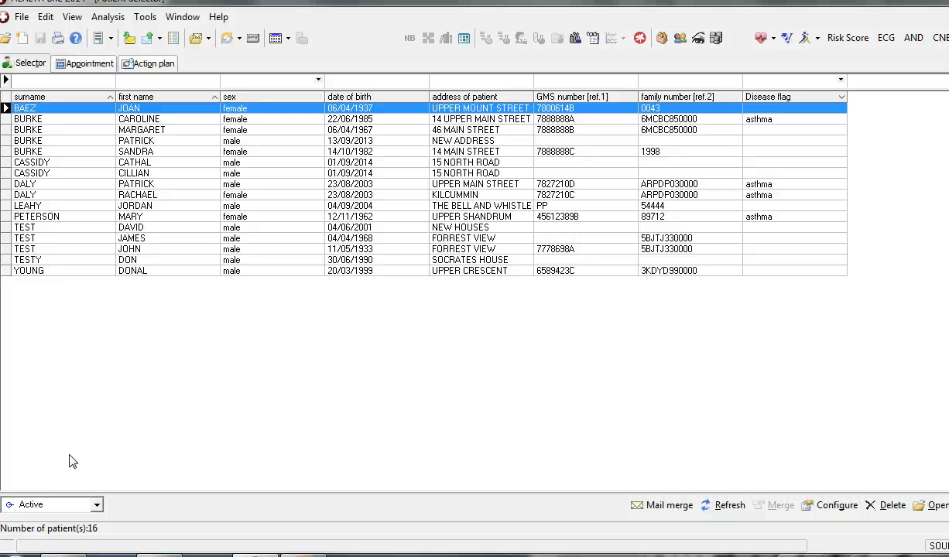
mouse_move(52, 292)
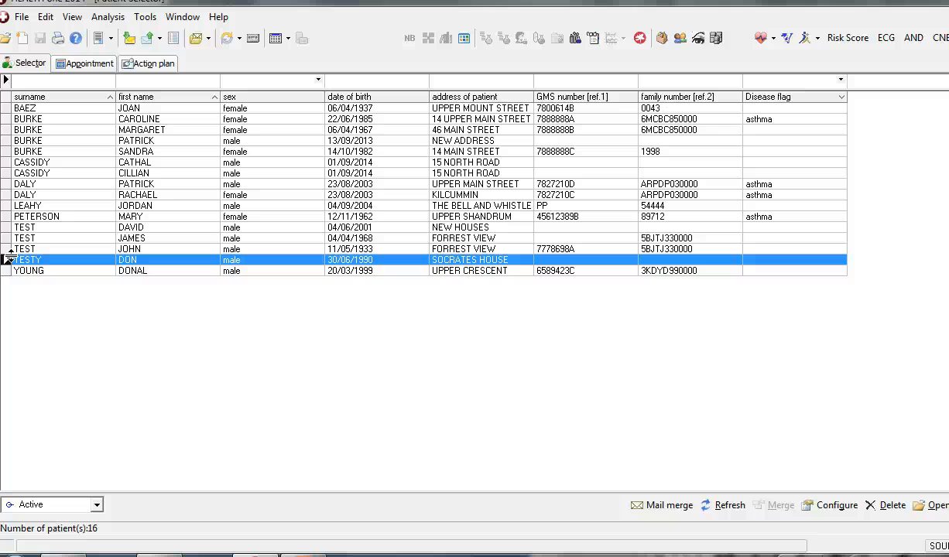
mouse_move(86, 387)
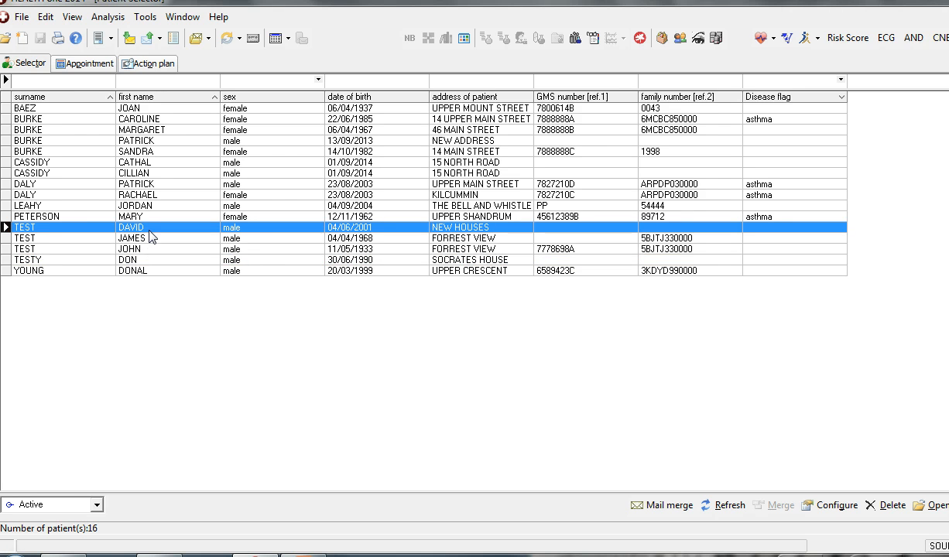
Open David Test's record (TEST, born 04/06/2001) from the Patient Selector
double_click(131, 227)
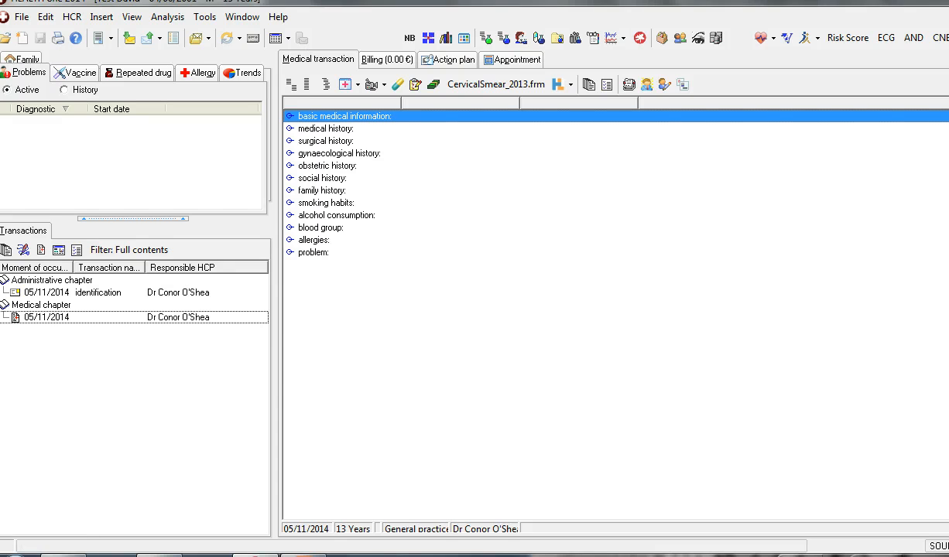
Create a new transaction named 'revision of medical record'
left_click(24, 249)
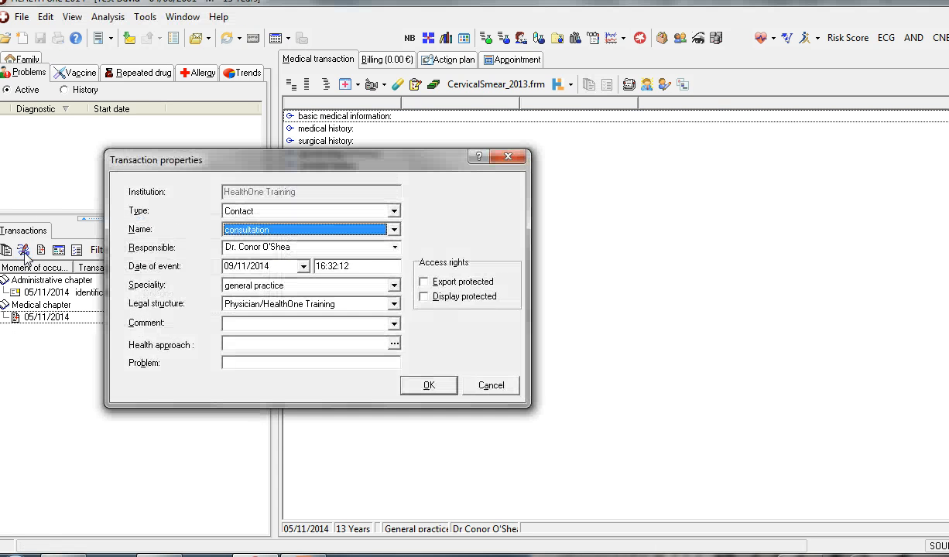
left_click(393, 229)
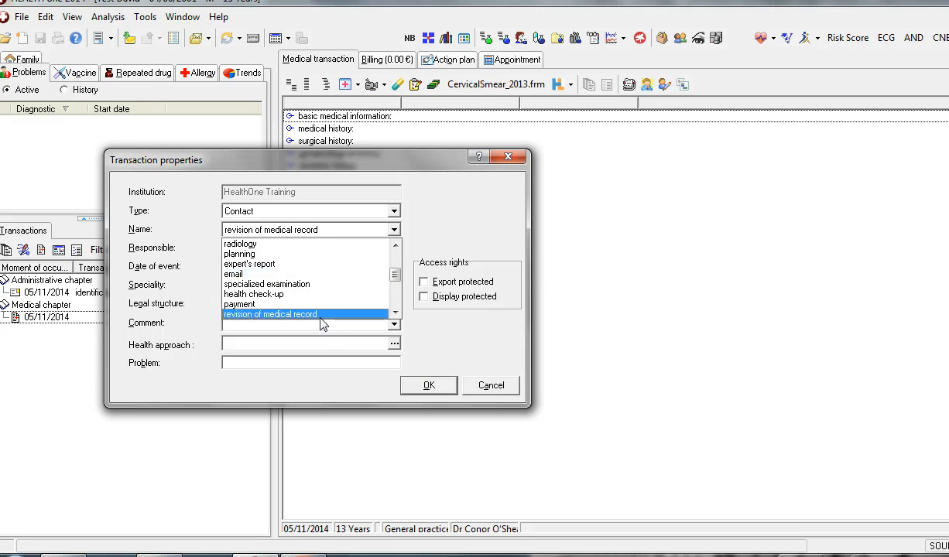
left_click(429, 386)
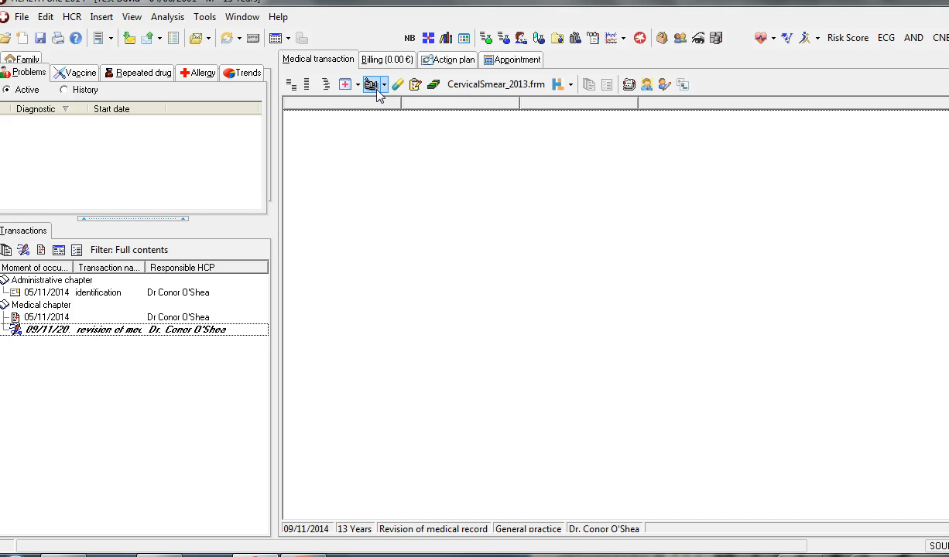
Import Dave Test Records.doc as an archived document, accepting the size warning
left_click(384, 83)
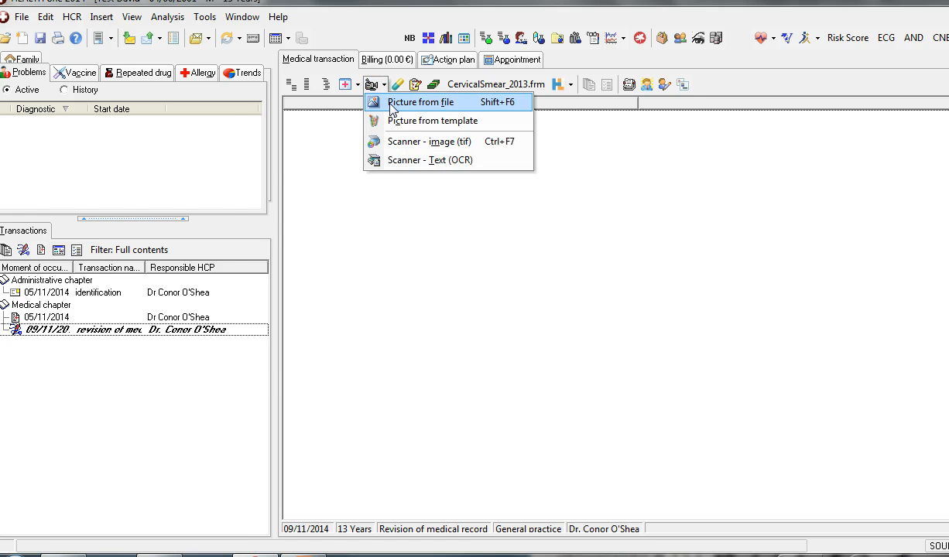
left_click(420, 102)
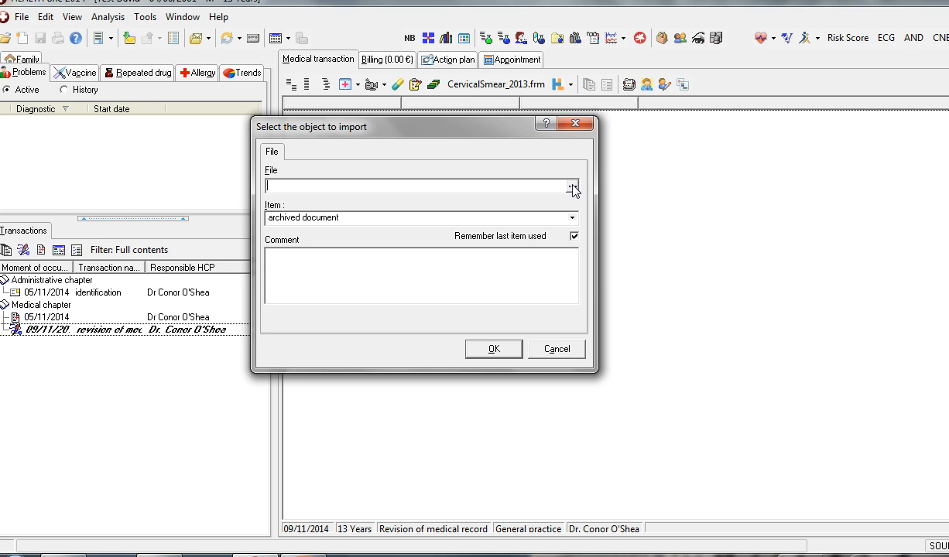
left_click(572, 185)
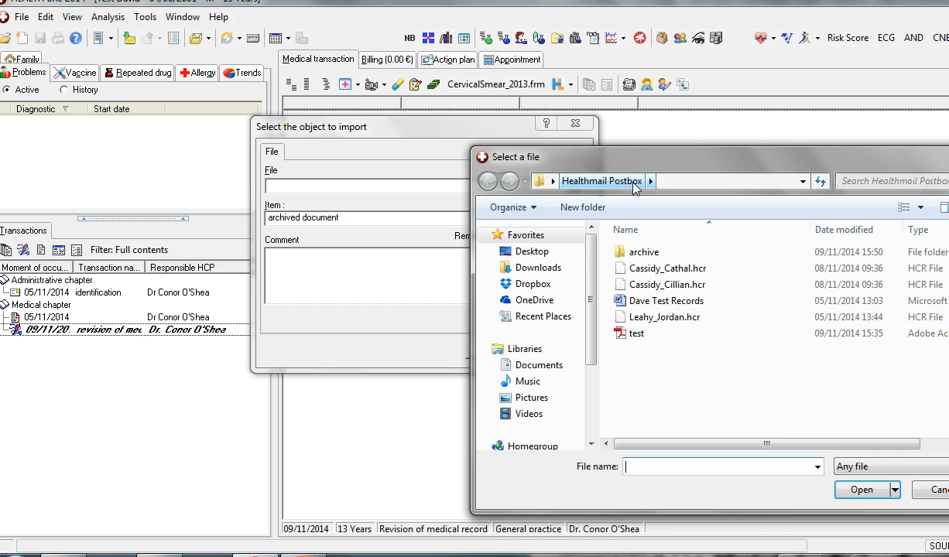
left_click(666, 300)
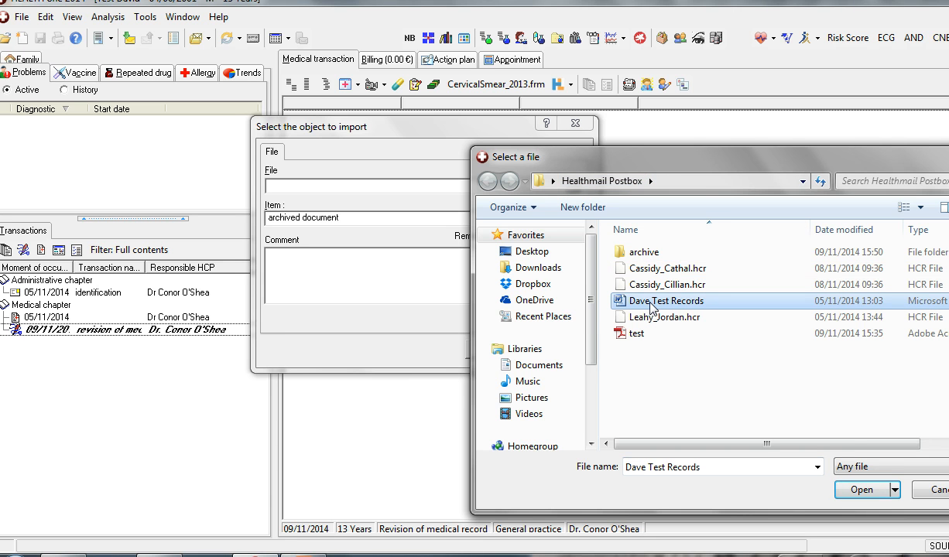
left_click(861, 489)
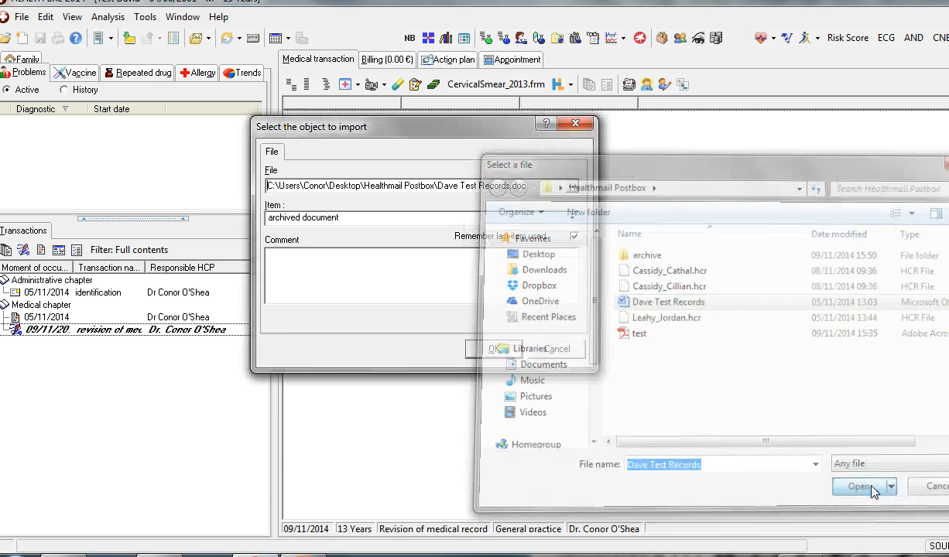
left_click(858, 486)
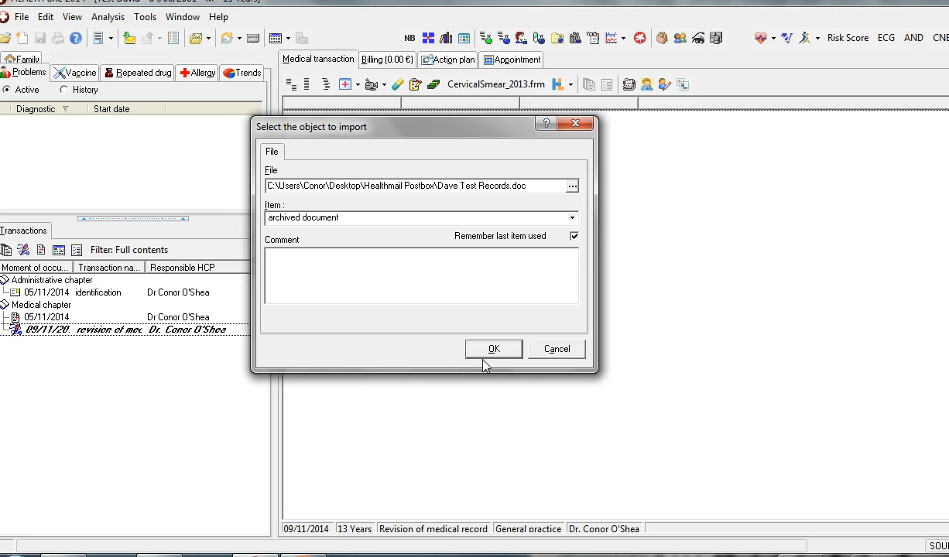
left_click(493, 348)
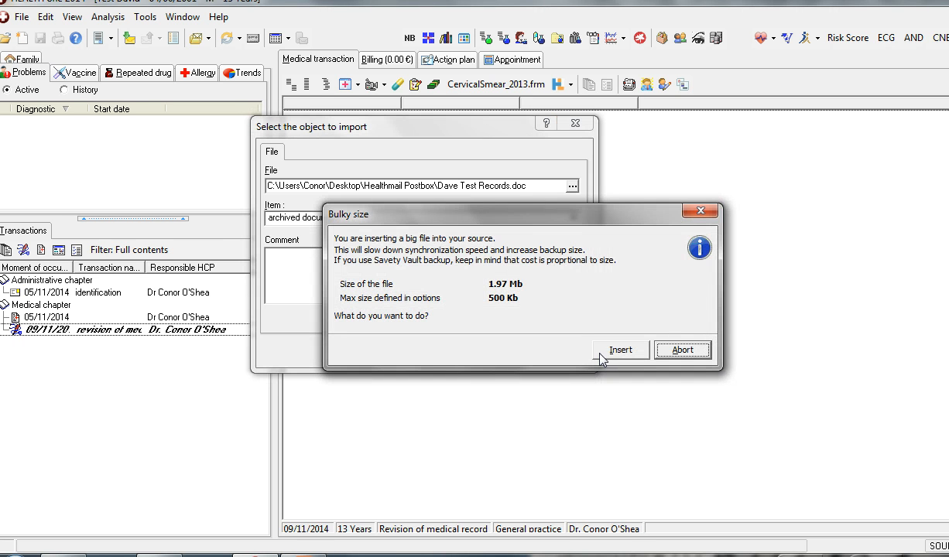
left_click(620, 350)
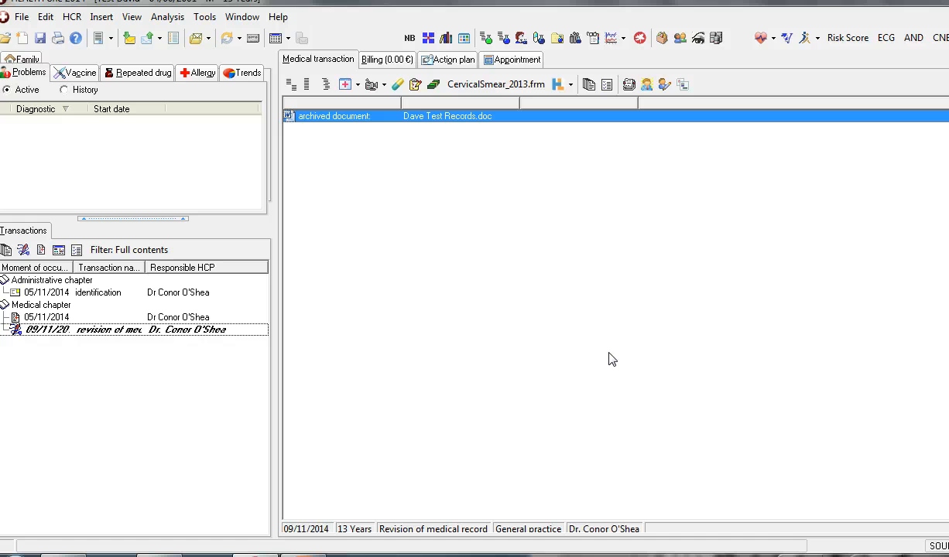
mouse_move(439, 125)
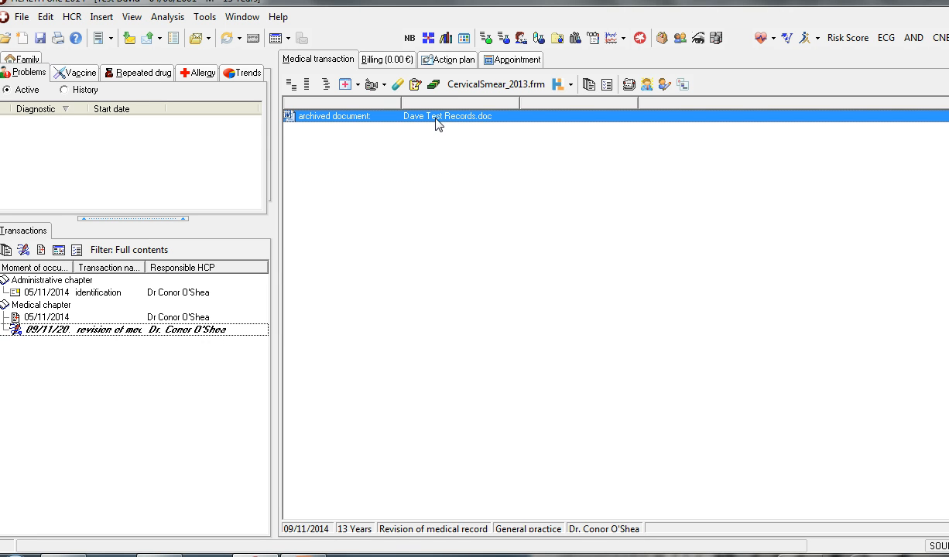
Open Dave Test Records.doc in Word and scroll through its pages
double_click(447, 115)
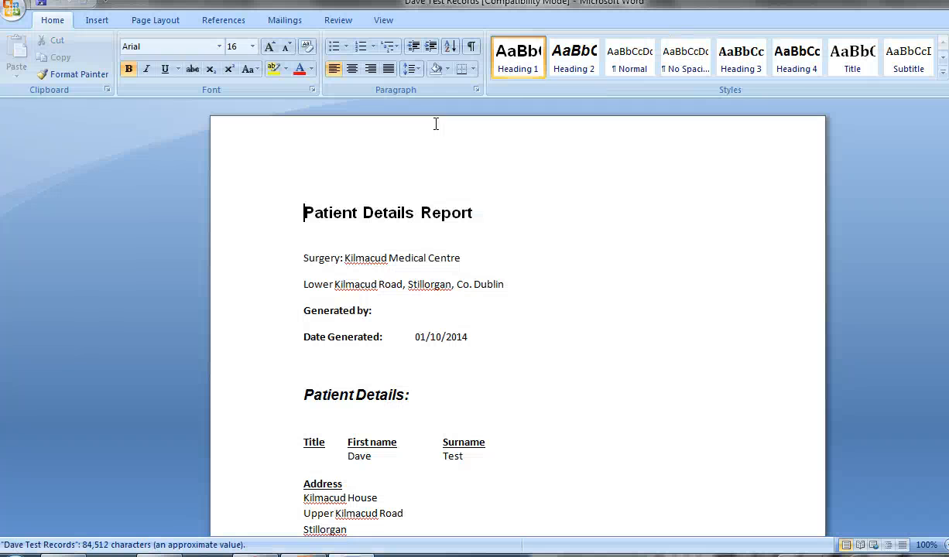
scroll("down", 3)
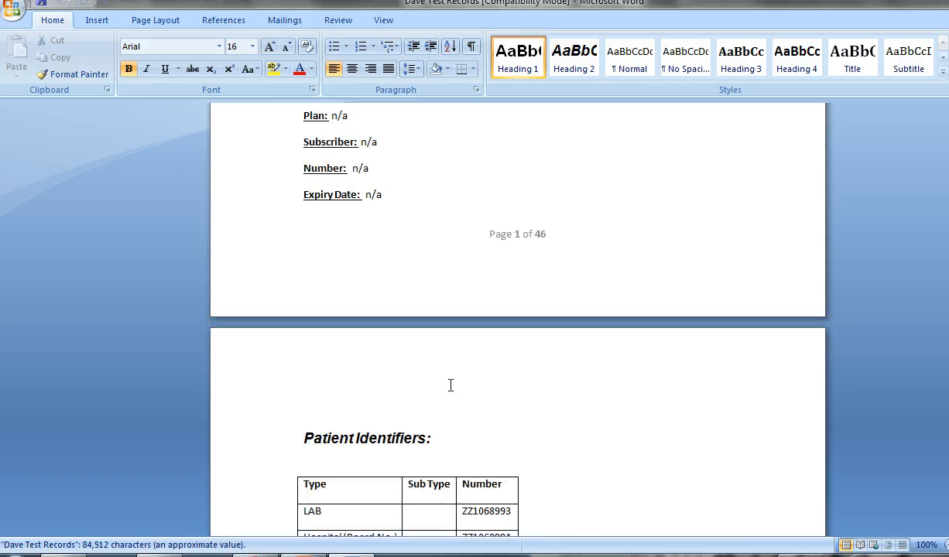
scroll("down", 3)
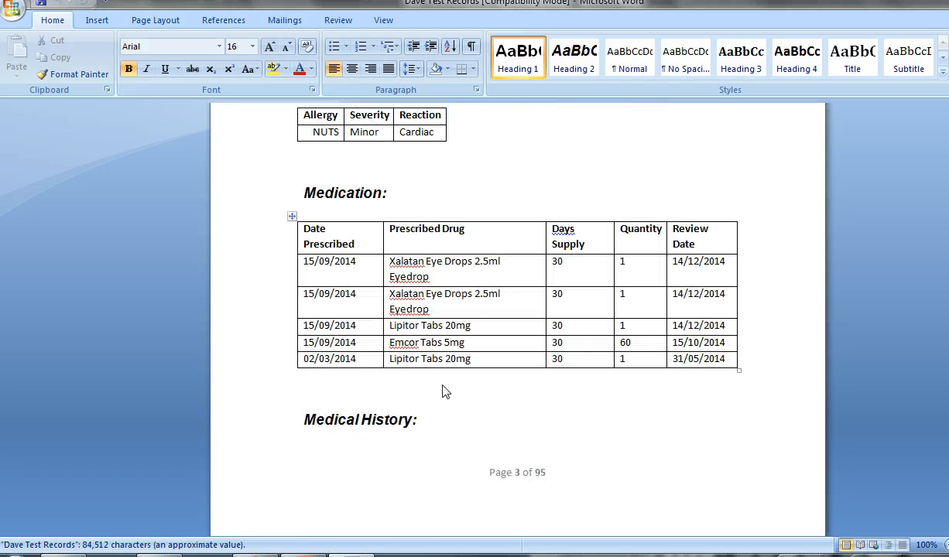
scroll("down", 3)
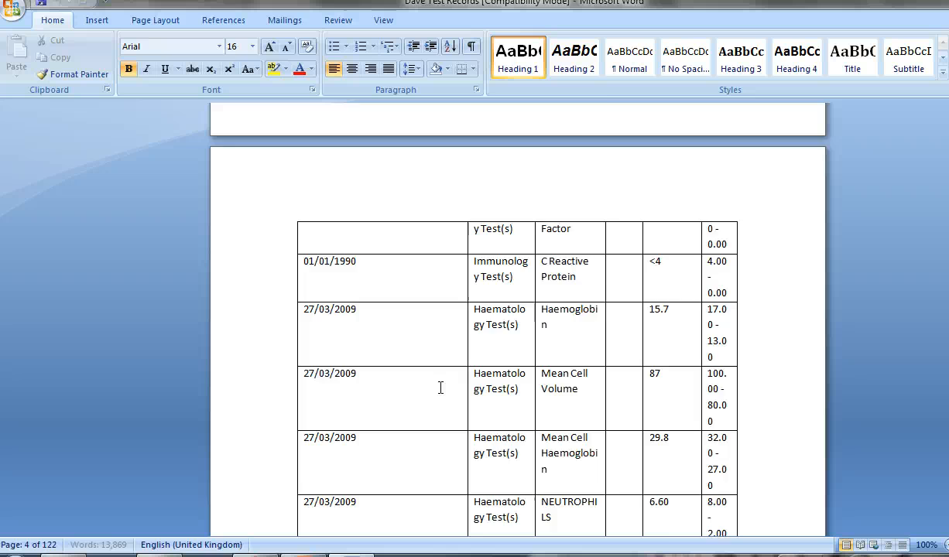
scroll("down", 3)
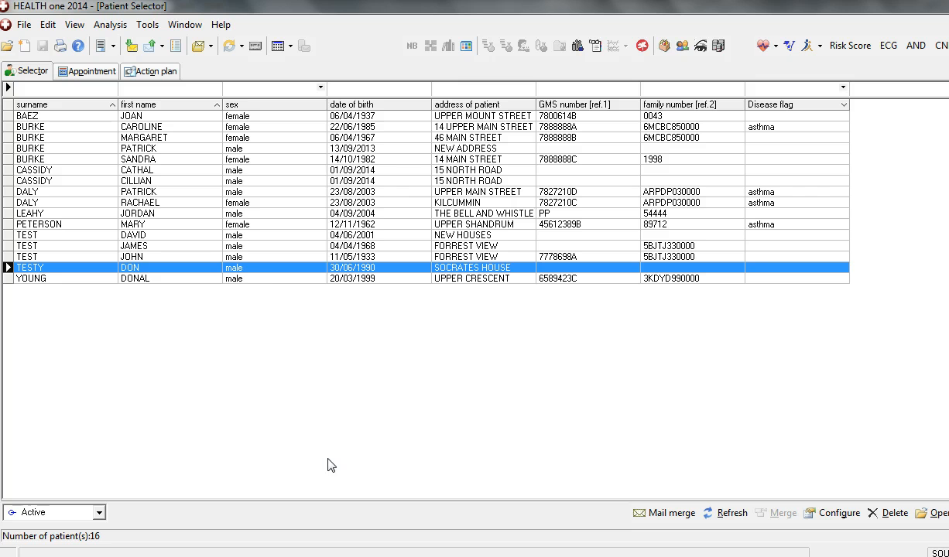
mouse_move(273, 276)
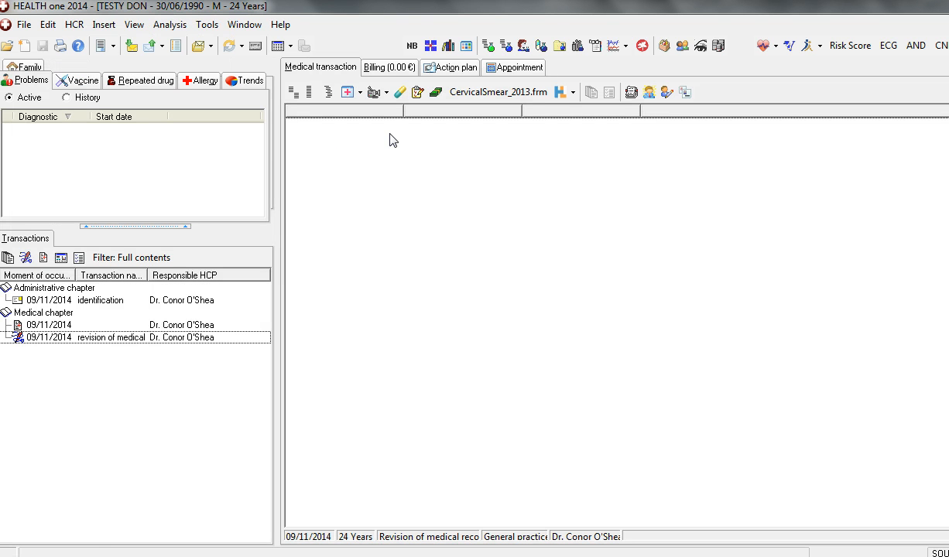
Import test.pdf as an archived document and open the attached entry
left_click(386, 92)
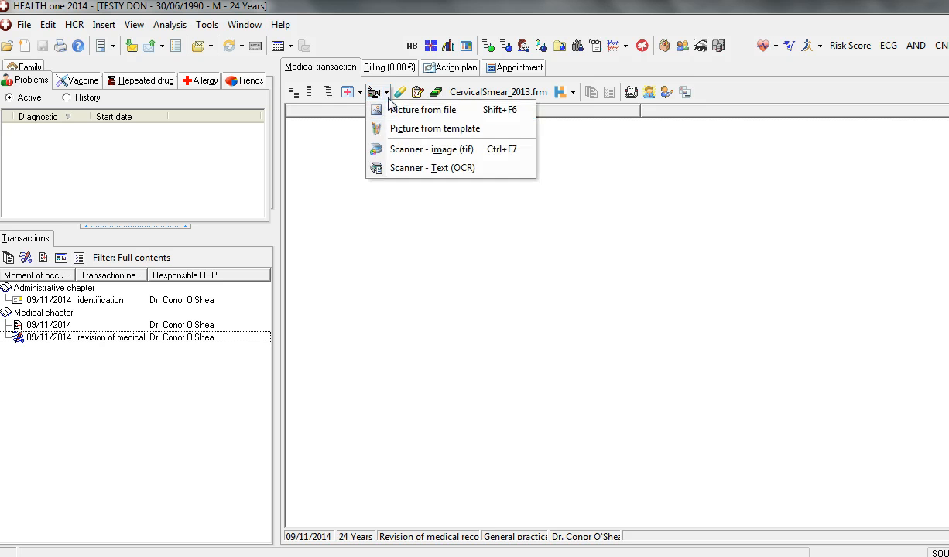
left_click(422, 109)
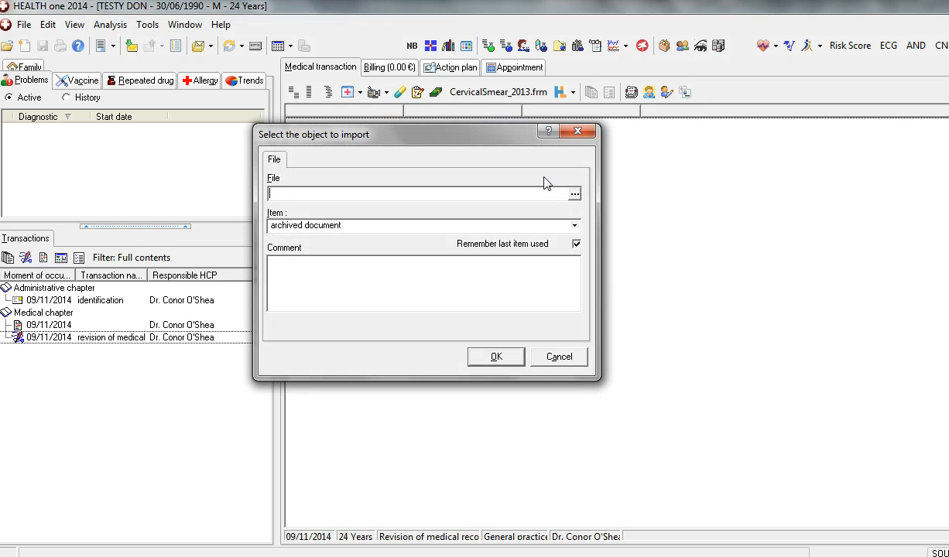
left_click(575, 194)
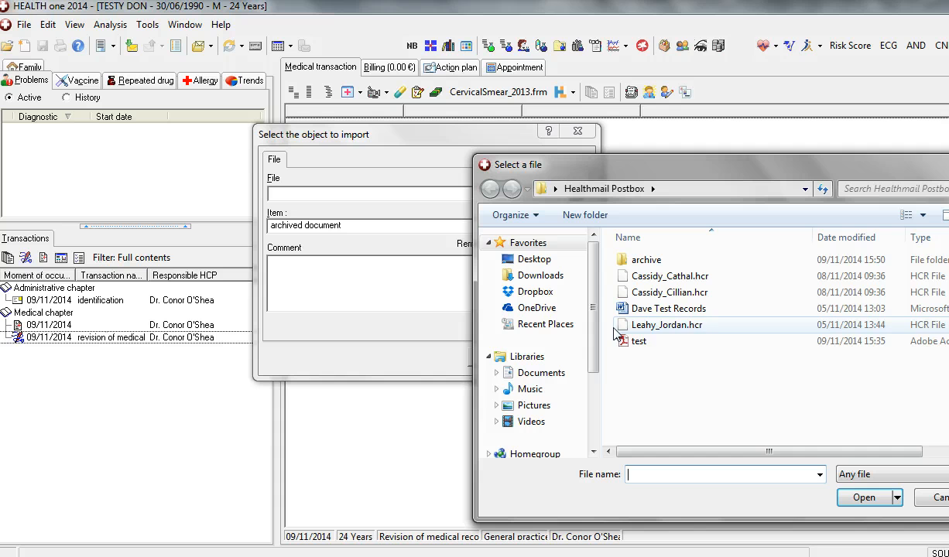
left_click(637, 341)
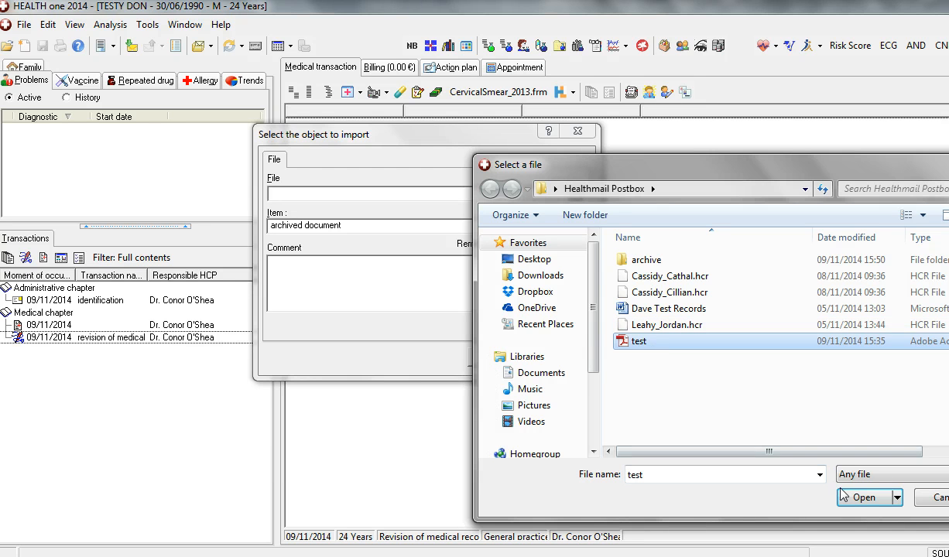
left_click(862, 497)
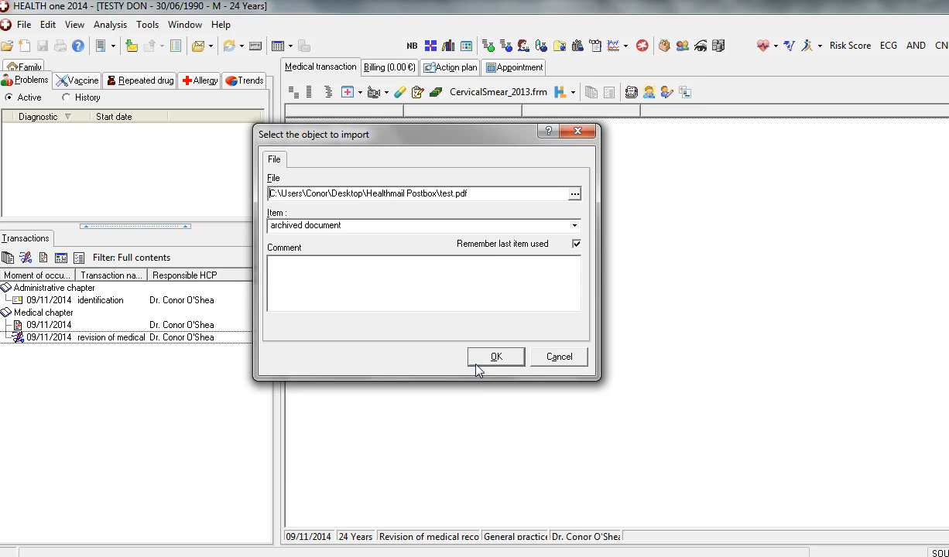
left_click(495, 357)
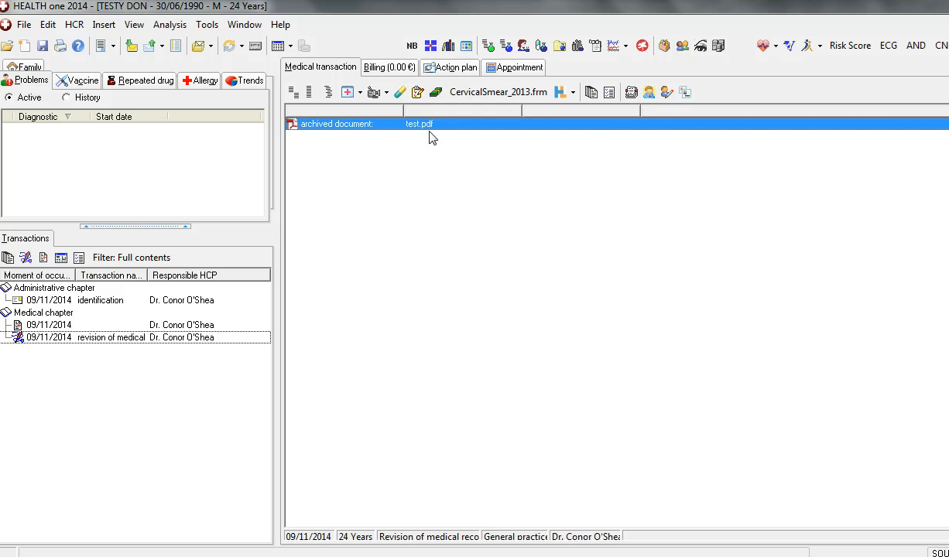
double_click(419, 124)
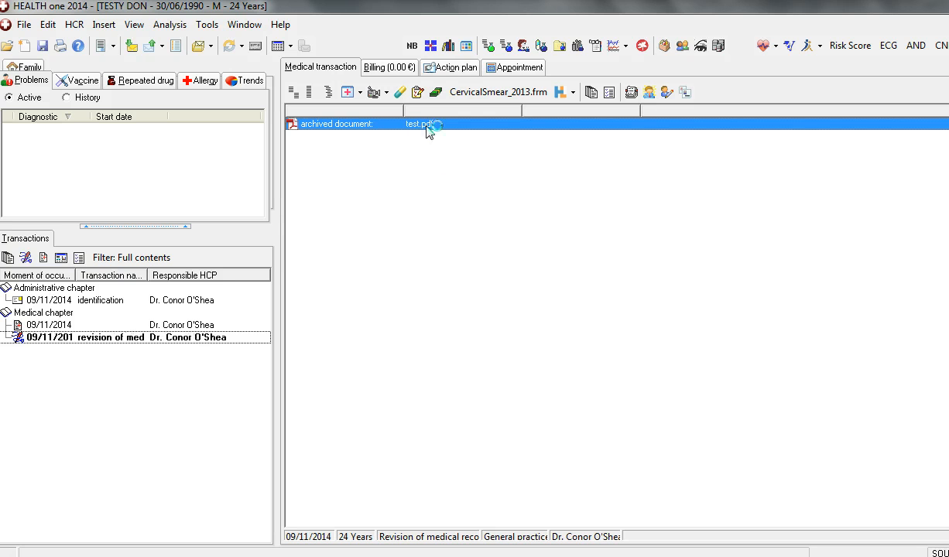
Open test.pdf in Adobe Reader and scroll up through the dated notes
double_click(422, 124)
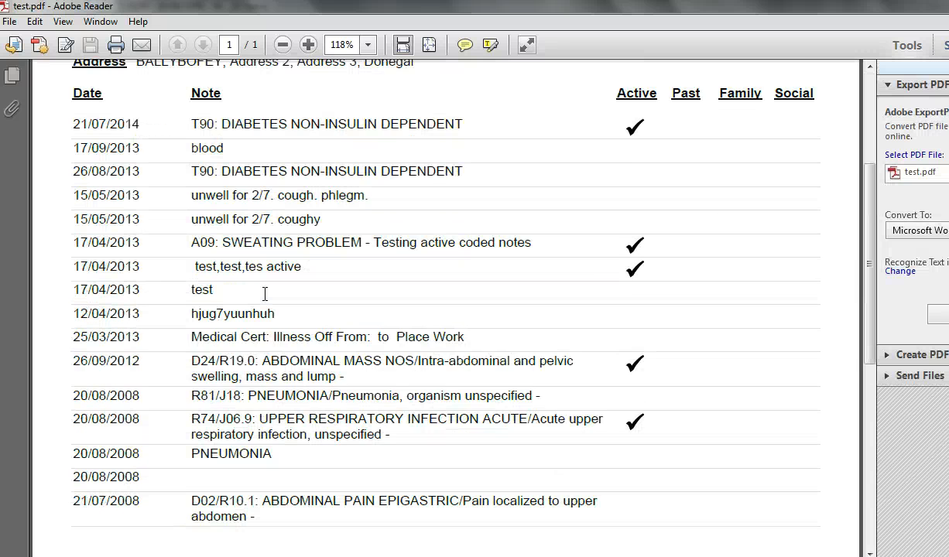
scroll("up", 3)
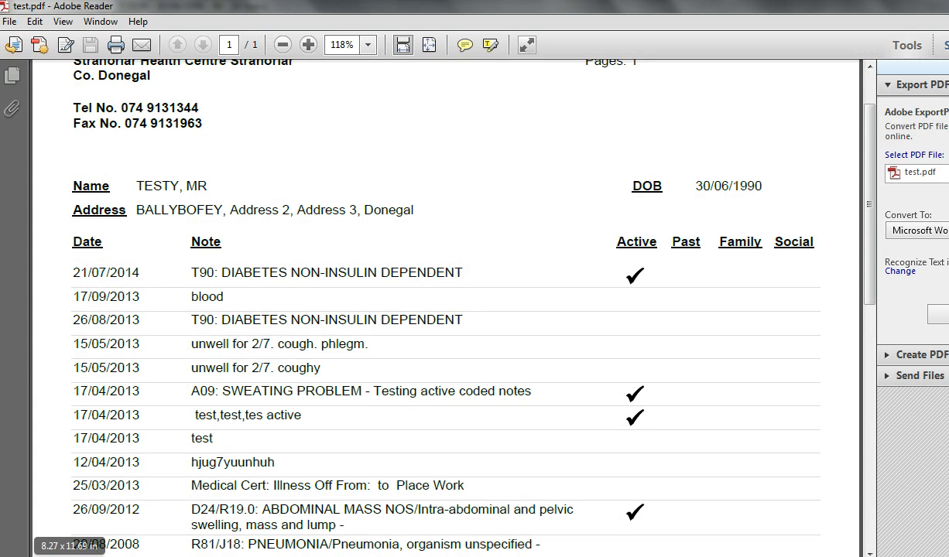